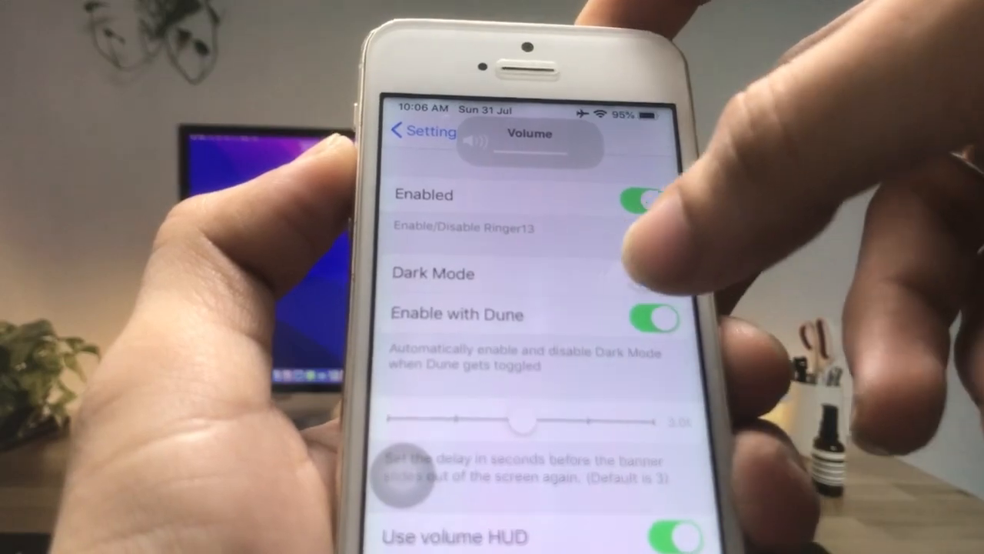
Step: Switch on Ringer13's Dark Mode toggle, keeping Enable with Dune and the volume HUD on
left_click(650, 273)
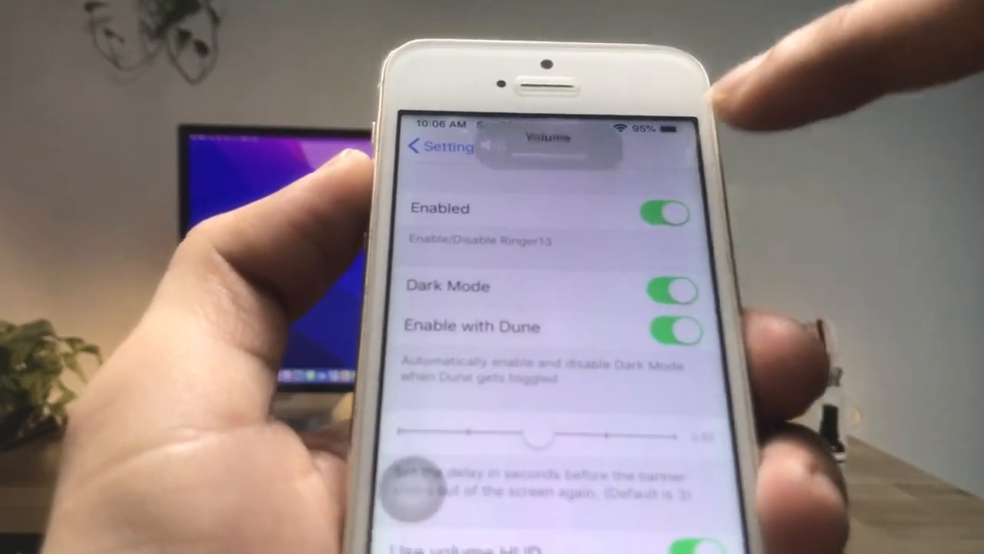